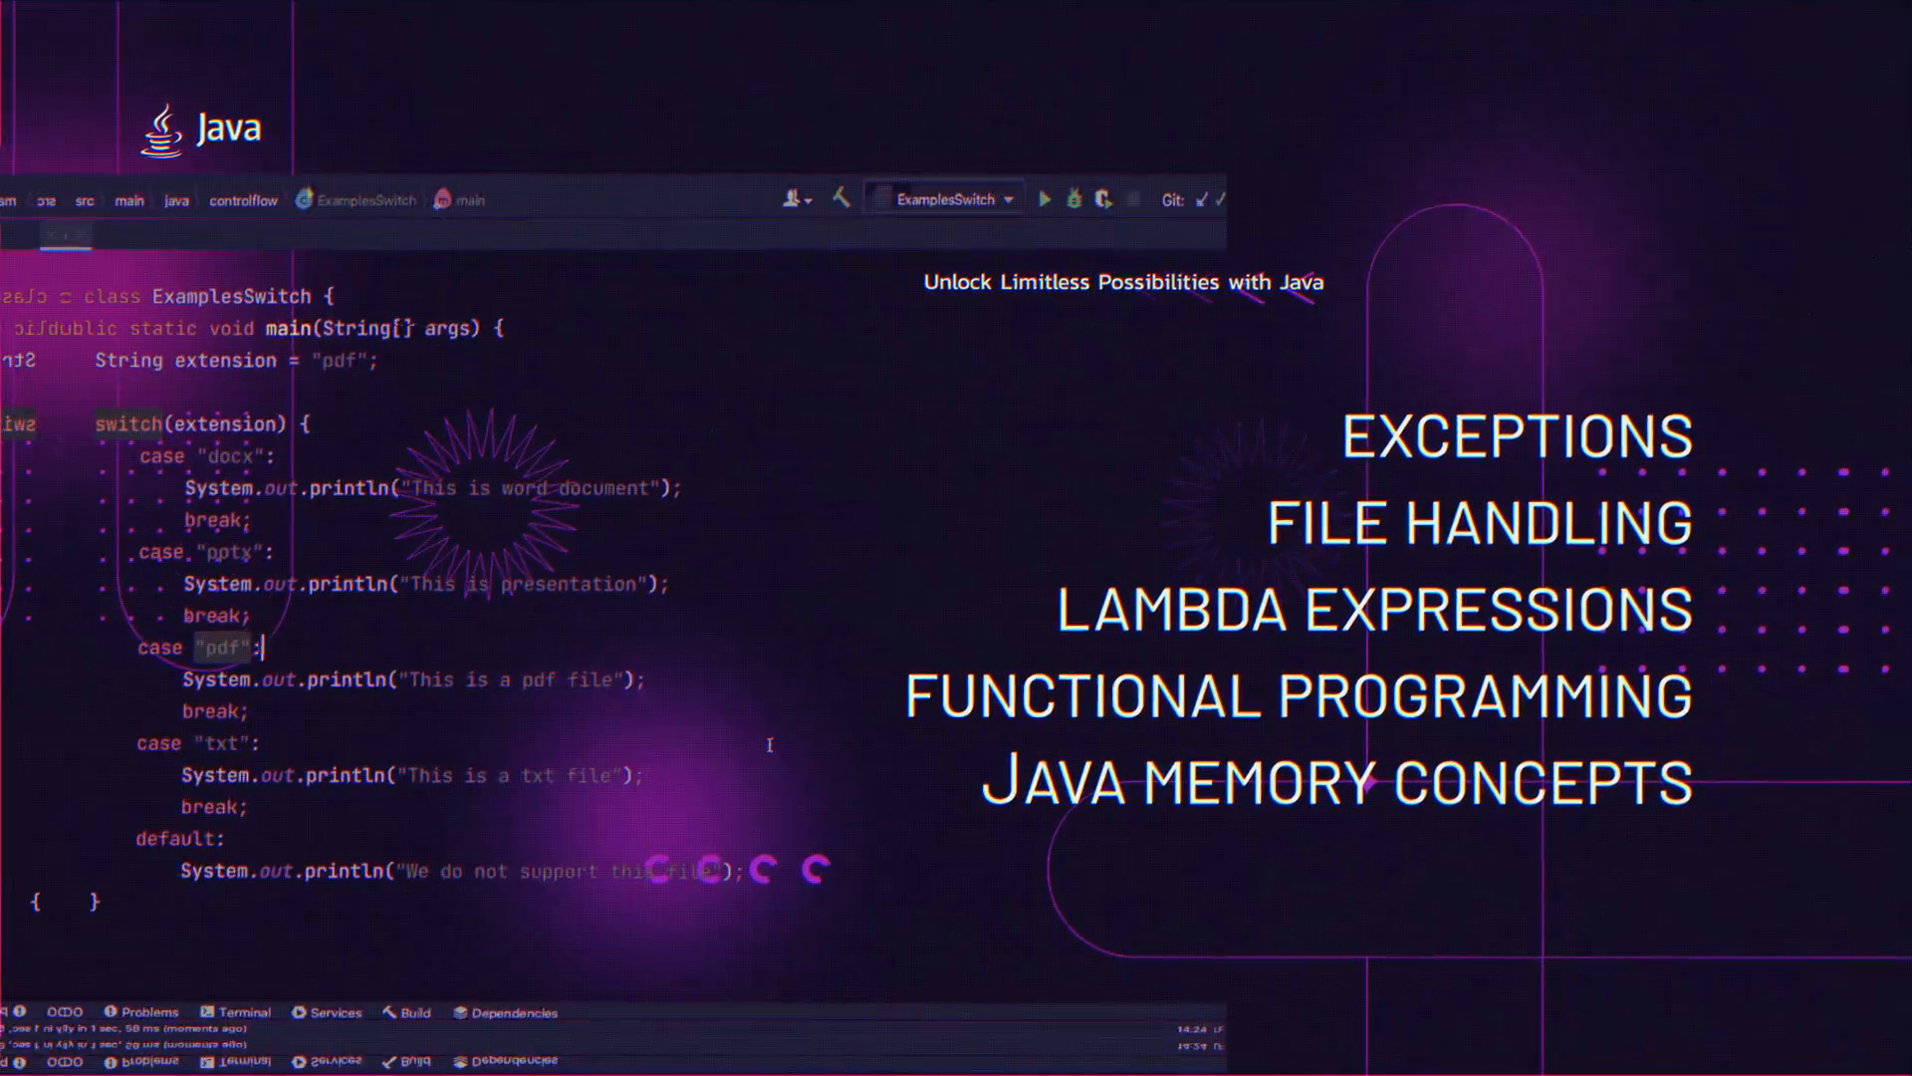
Below the foreach comment, start typing namesStream.forEach(System.out::println) to print every name.
left_click(1043, 197)
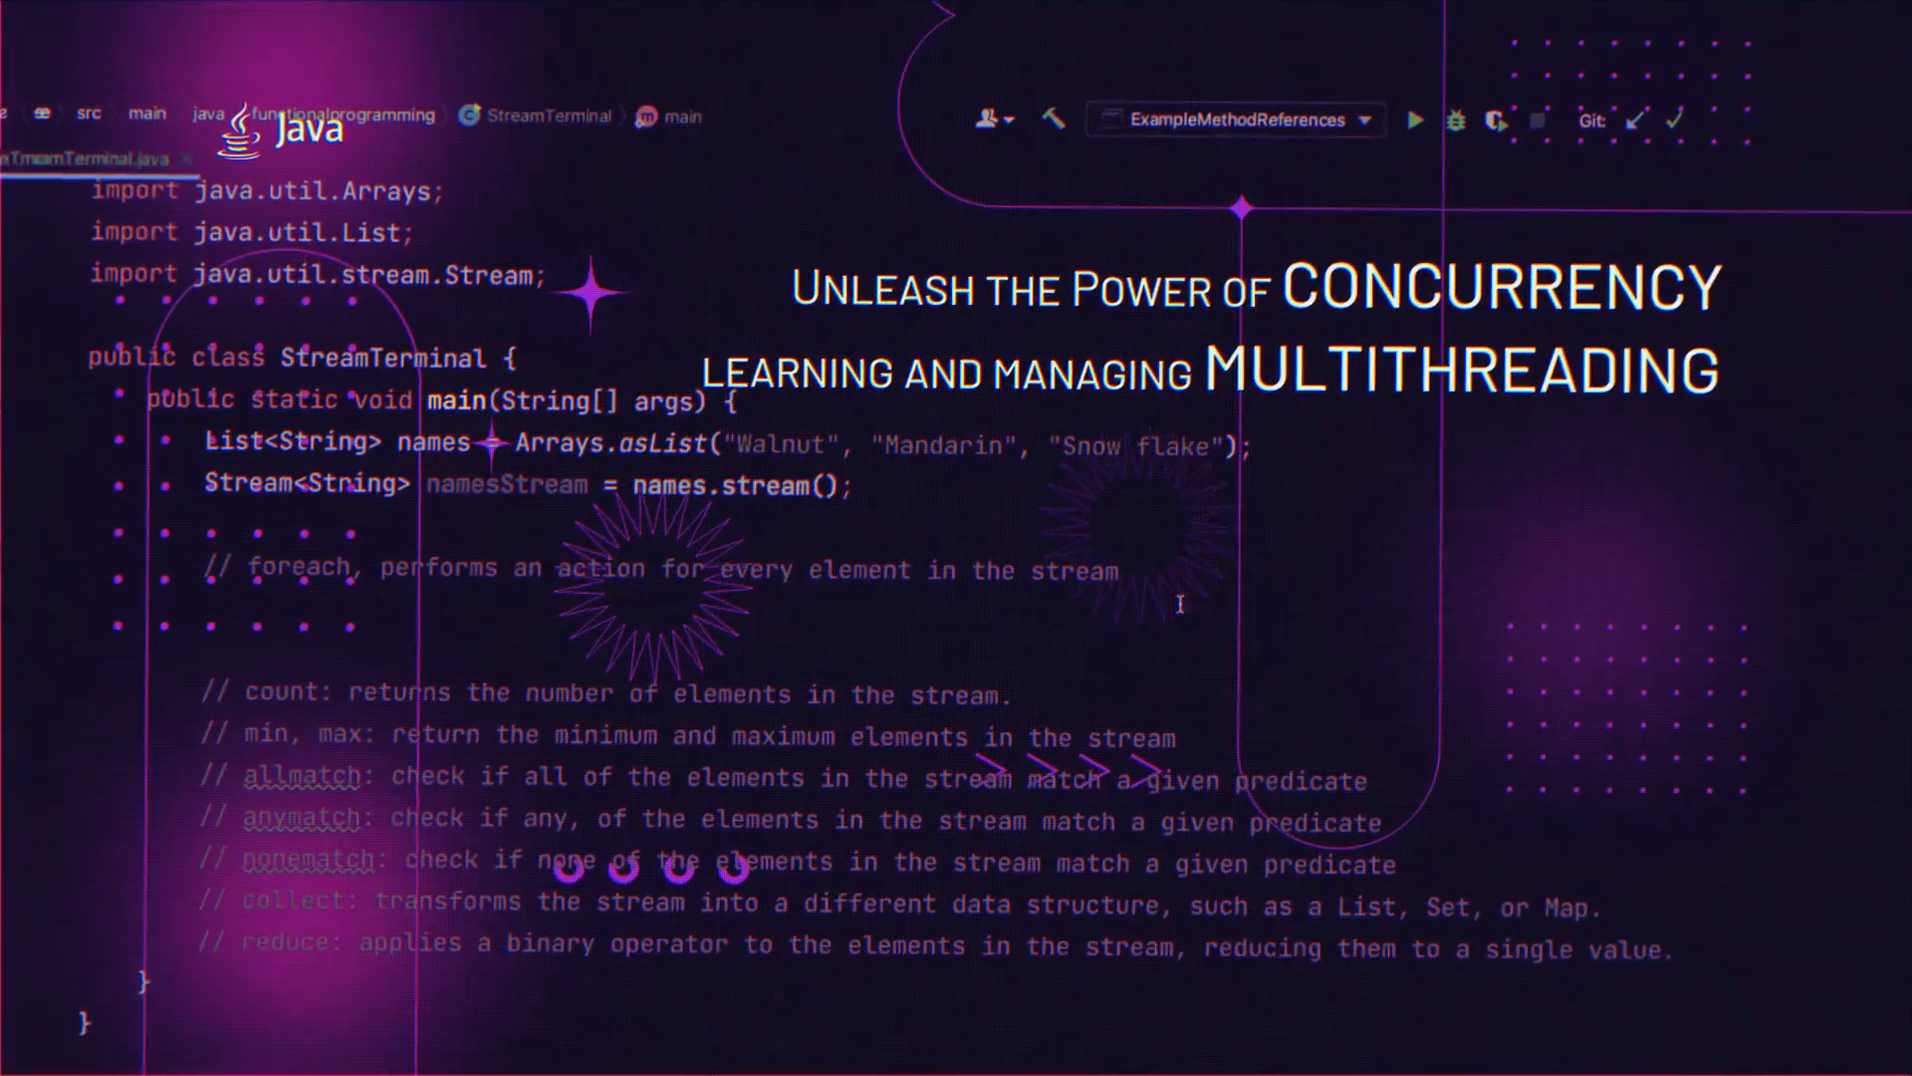
type("namesStream.forEach(System.out::println);")
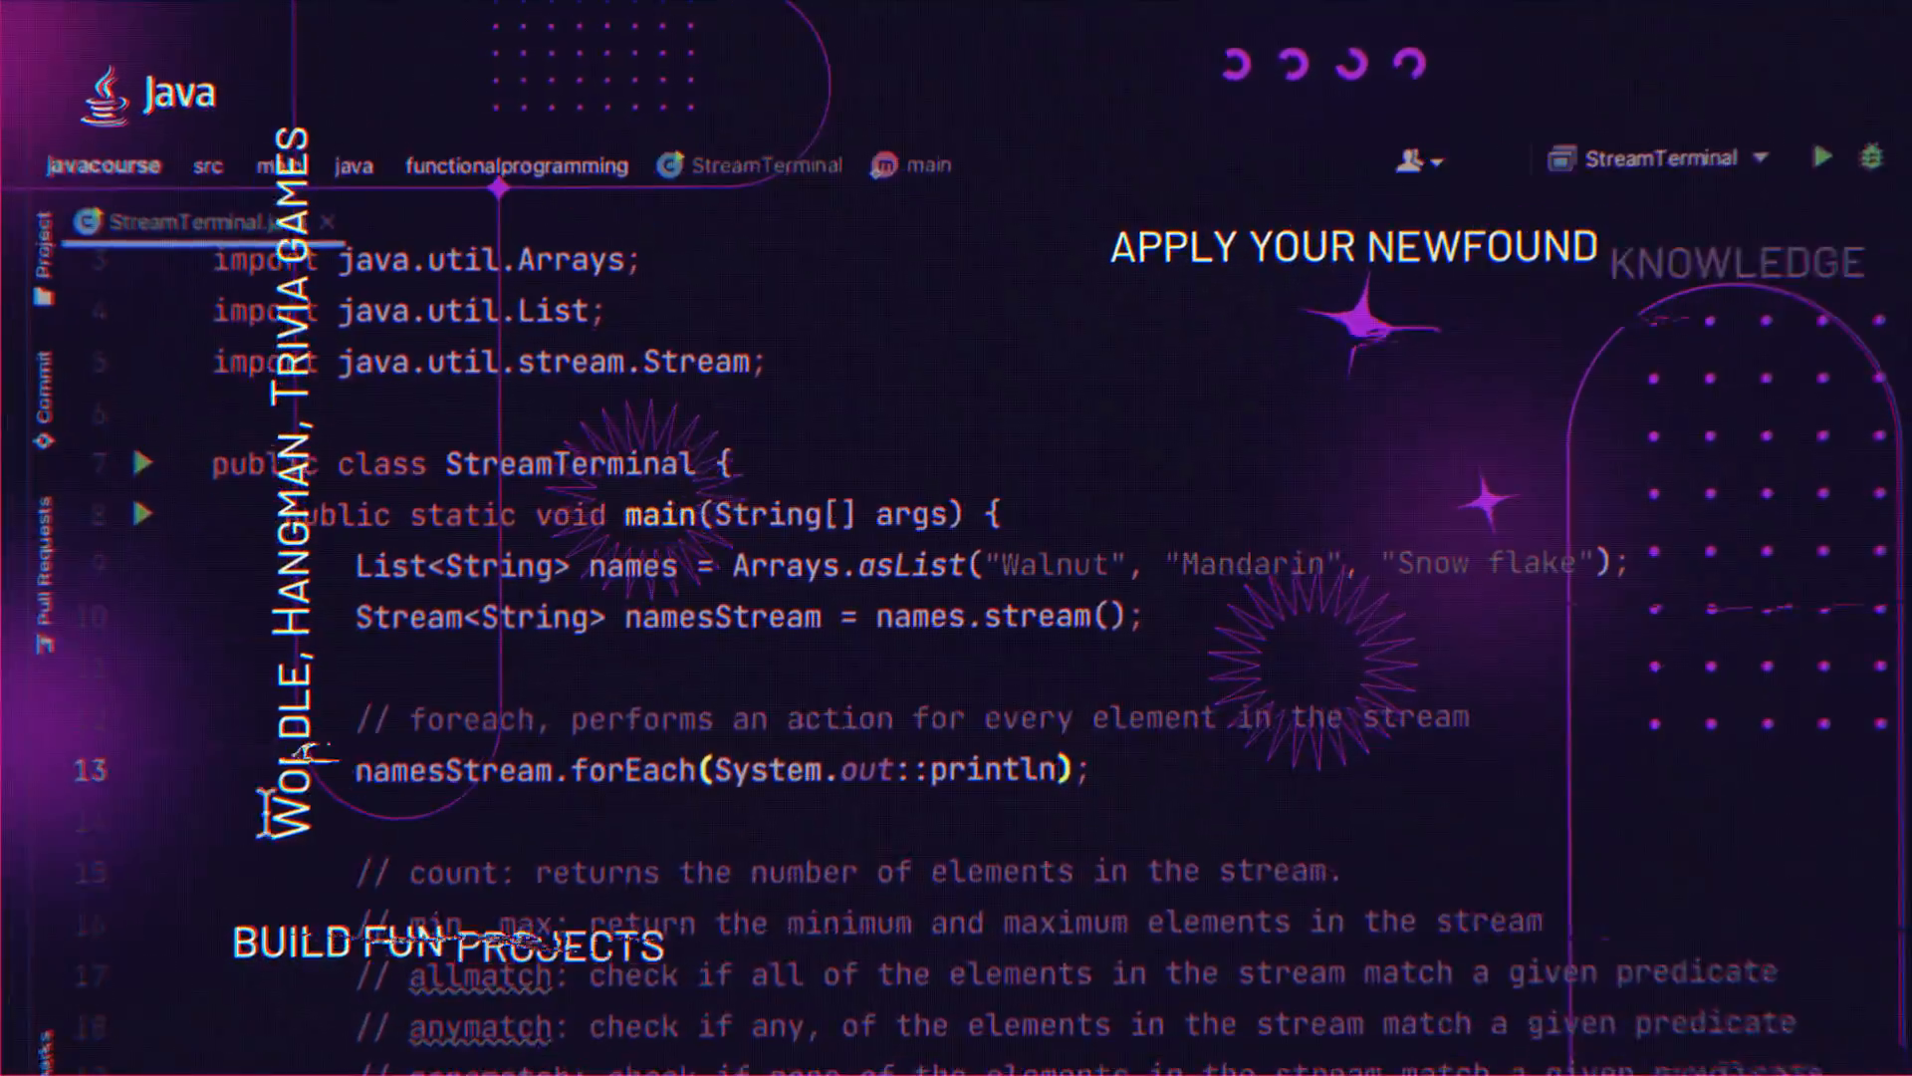
Run StreamTerminal and scroll to the IllegalStateException from counting the consumed stream.
left_click(1819, 155)
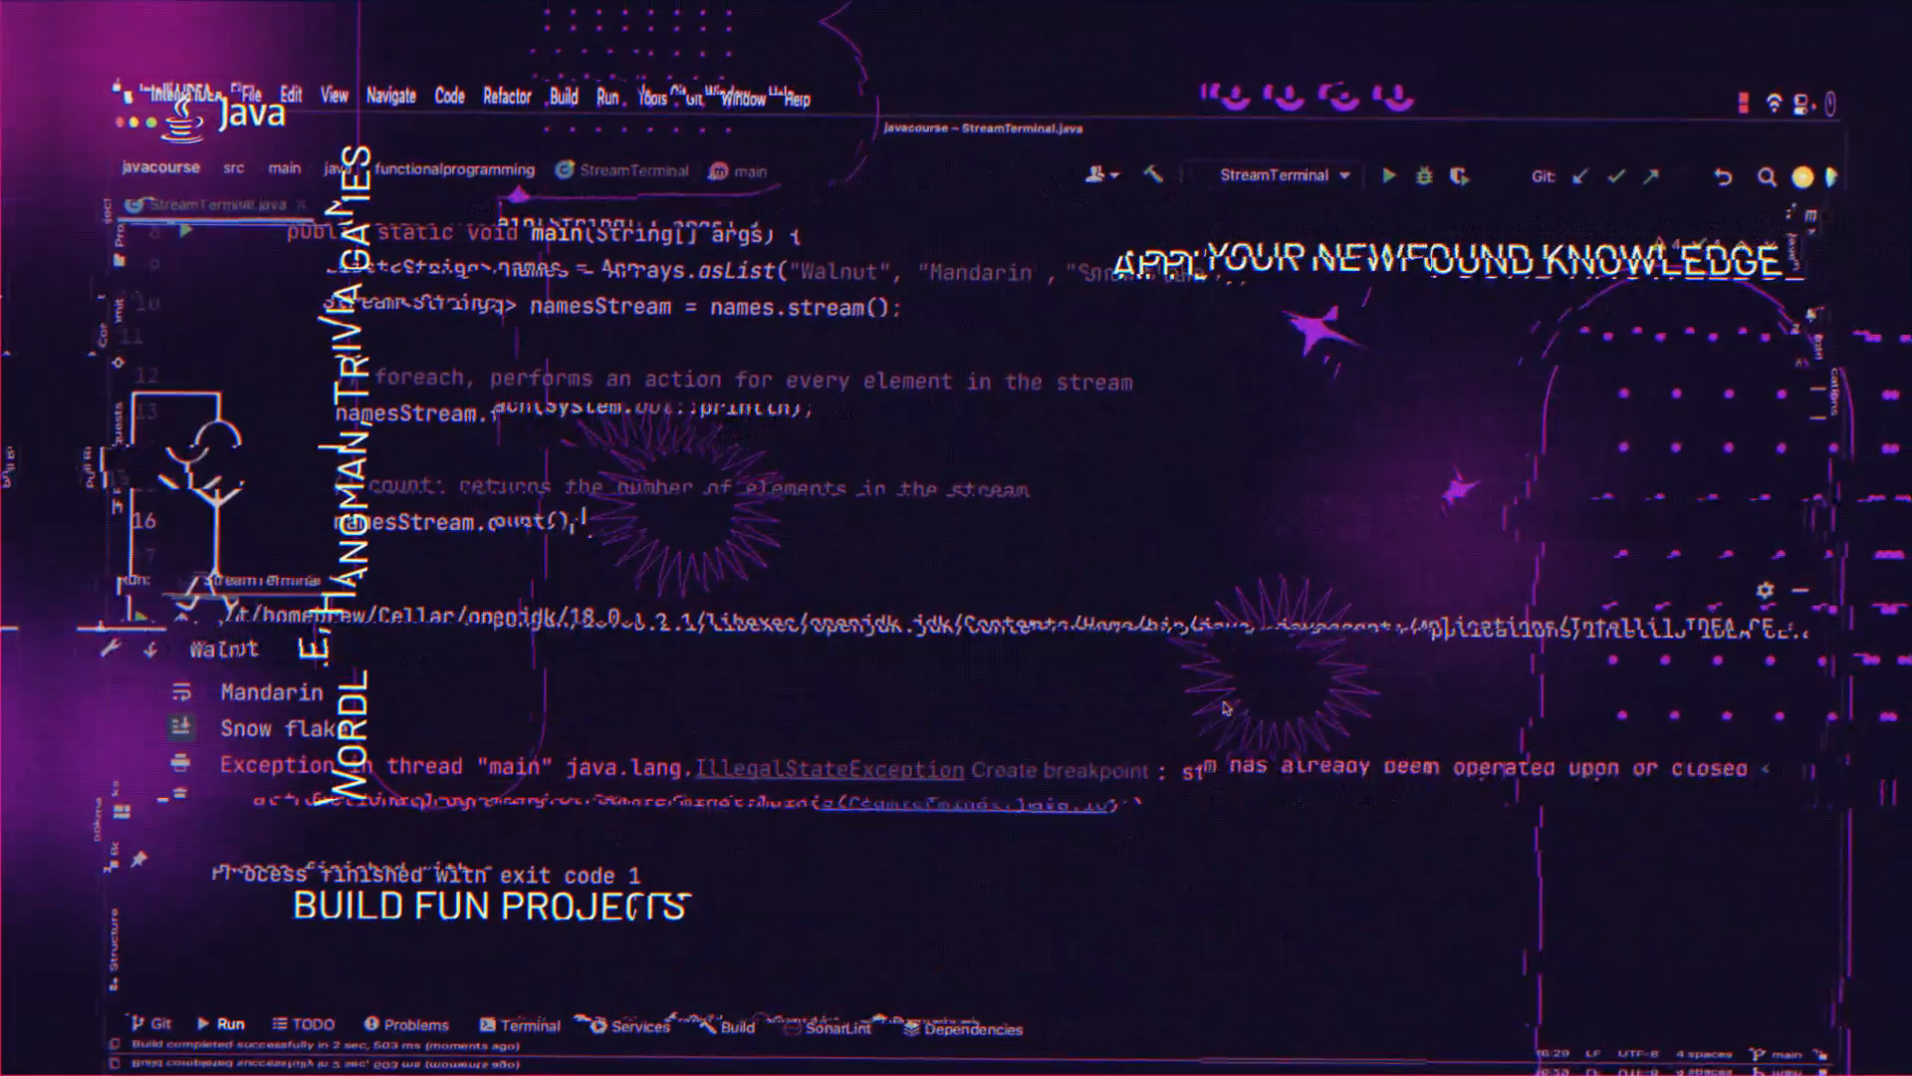
scroll("down", 3)
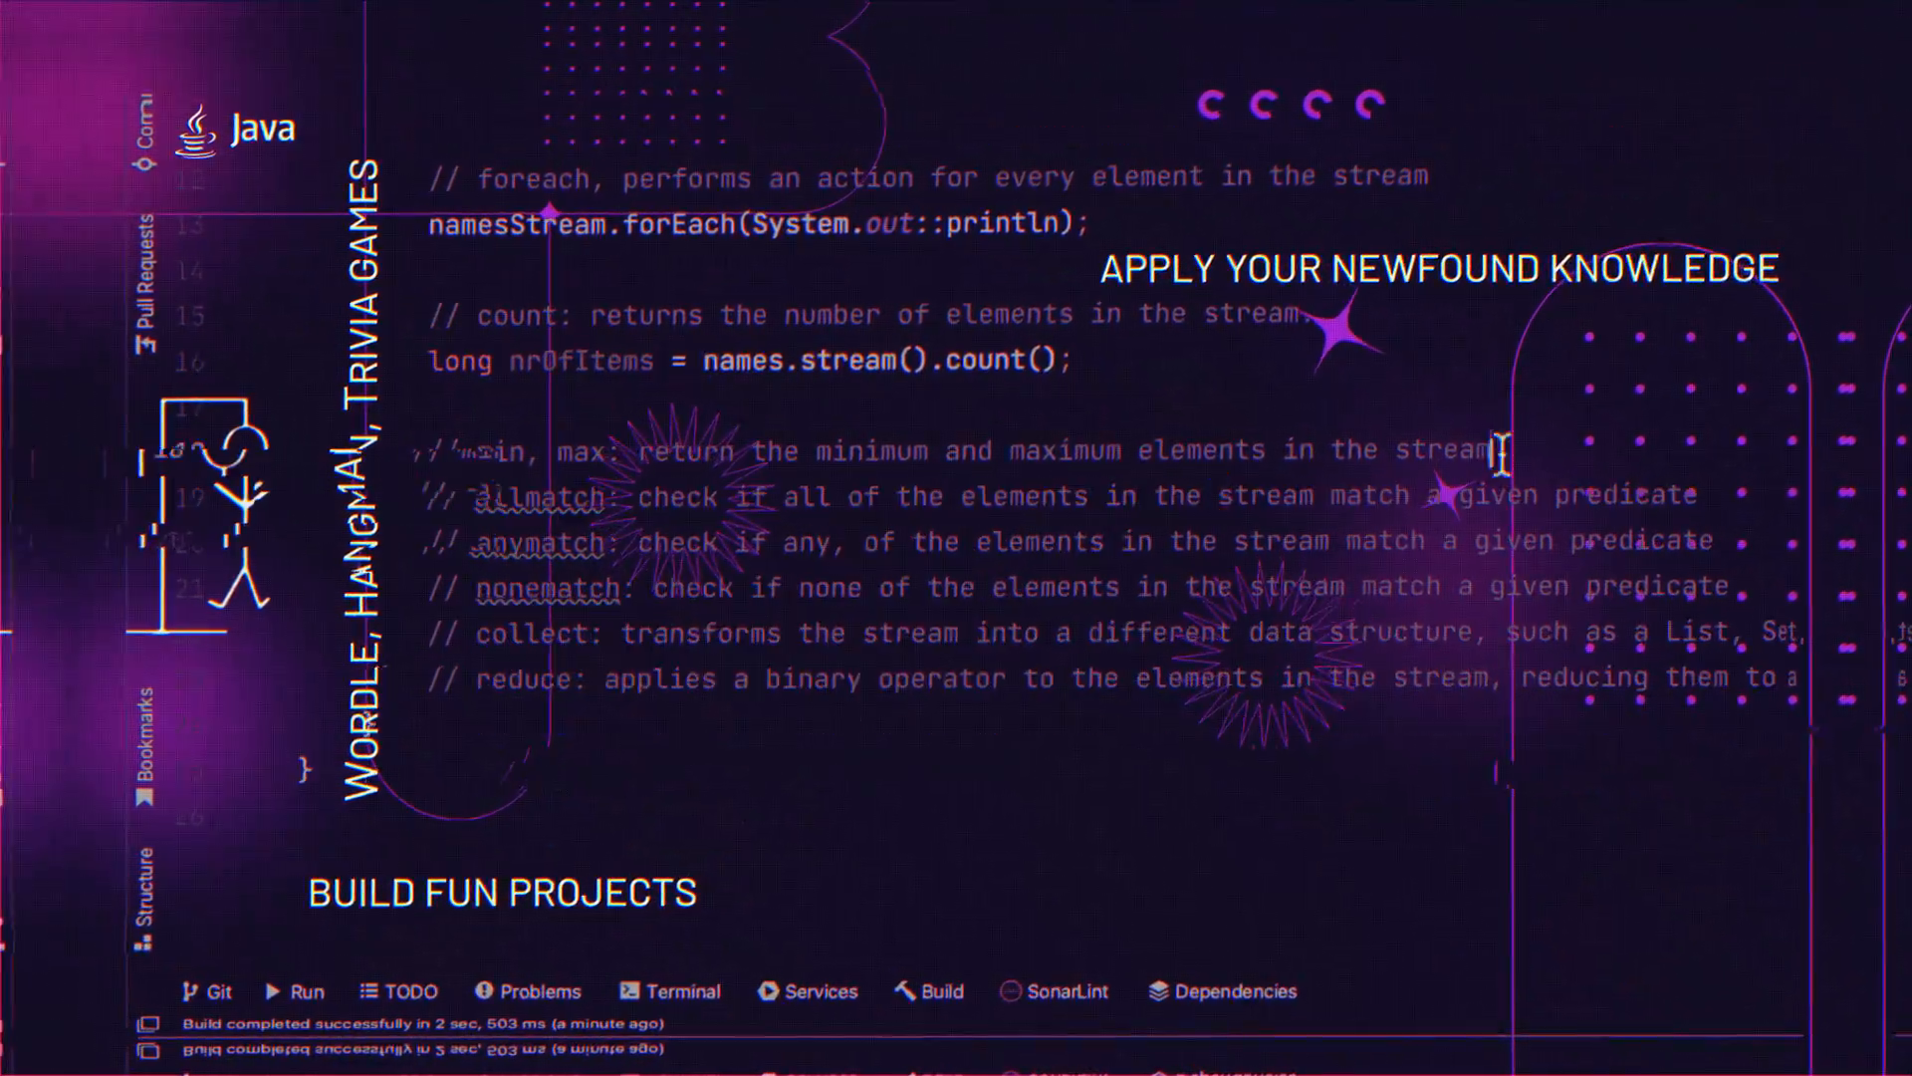